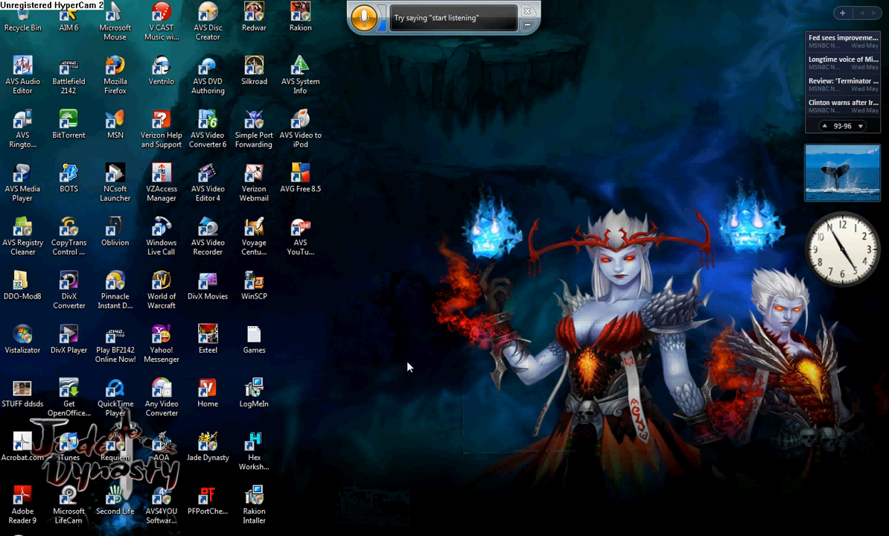
mouse_move(288, 481)
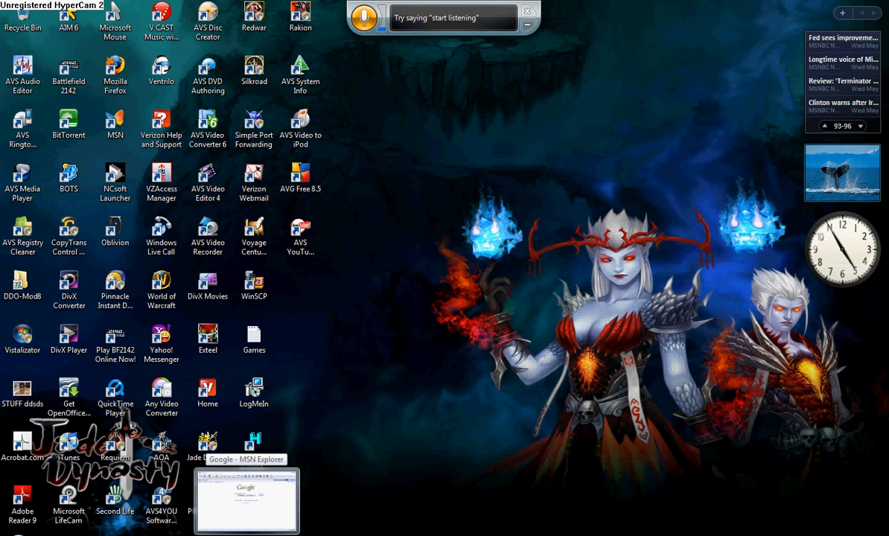
Step: Search Google for 'net framework clean up tool' and open Aaron Stebner's Cleanup Tool User's Guide
left_click(247, 499)
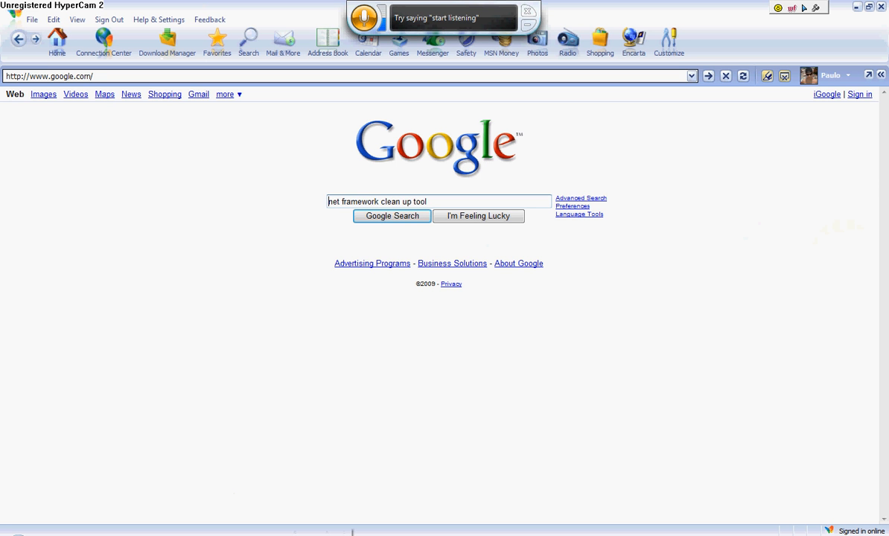
mouse_move(289, 118)
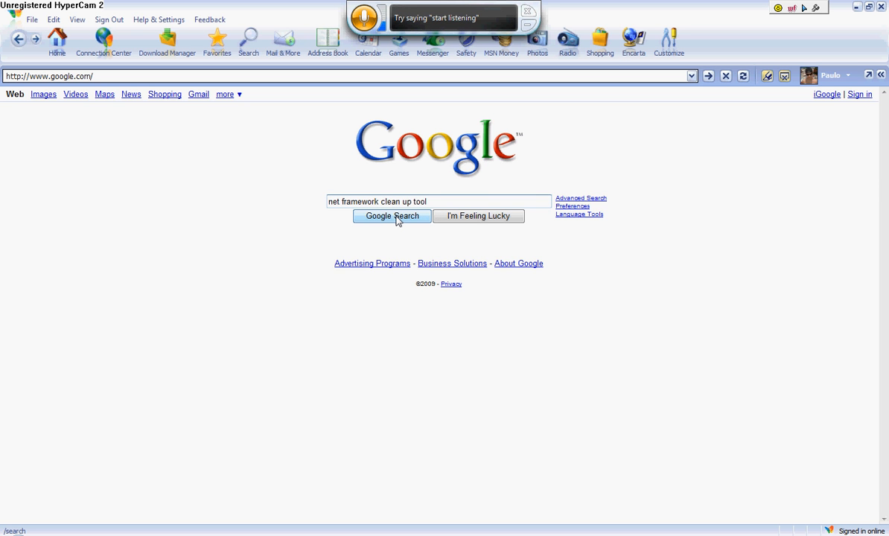
left_click(392, 216)
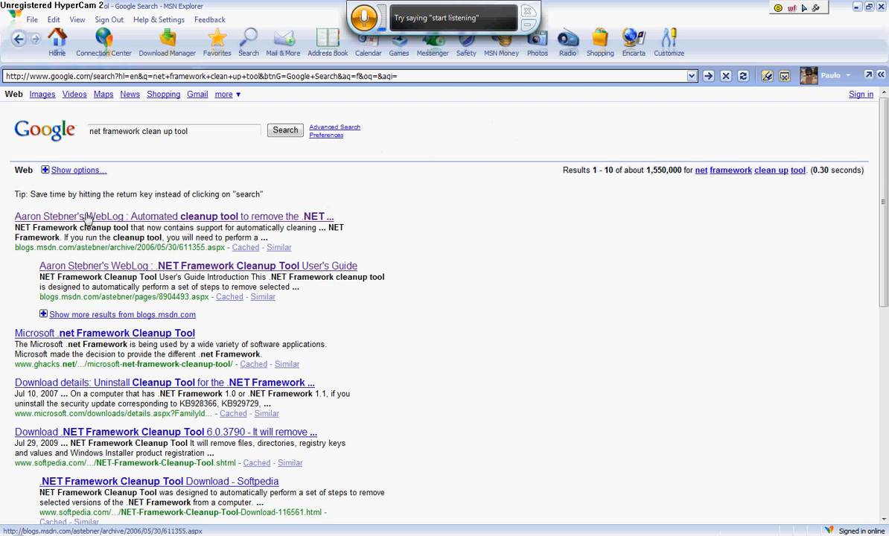
left_click(174, 216)
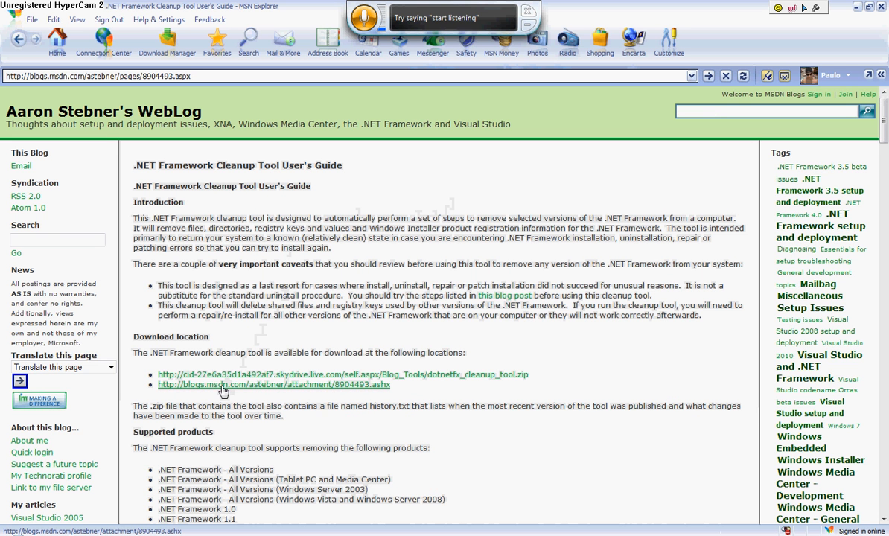
Step: Download the cleanup tool archive 8904493.zip from the blogs.msdn.com link, saving the file
left_click(274, 384)
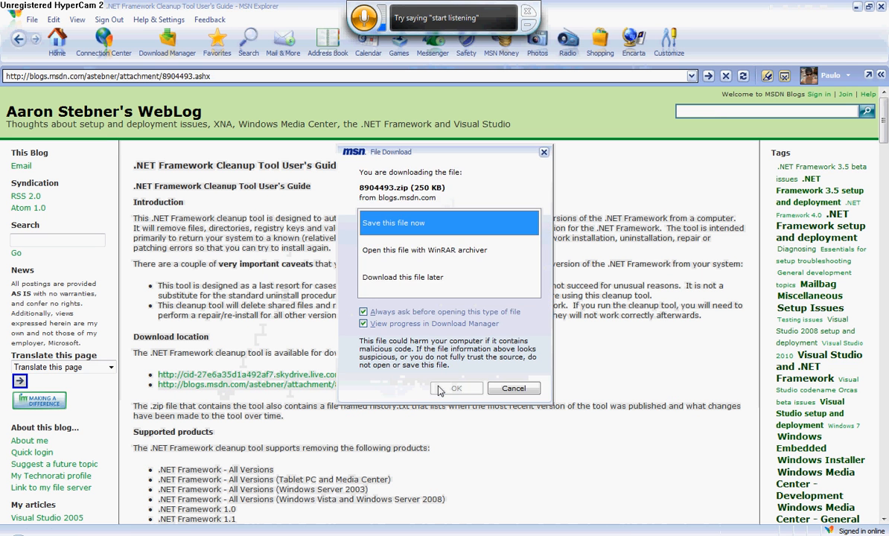
mouse_move(456, 387)
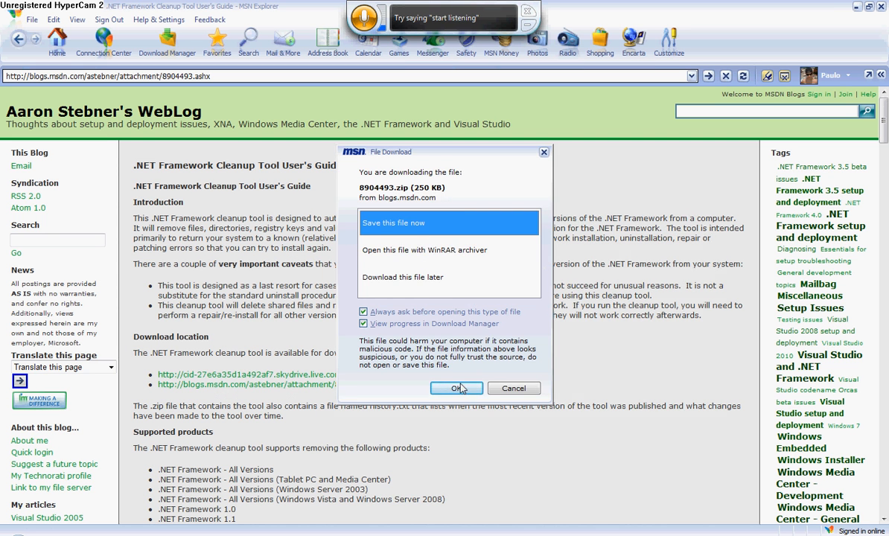
left_click(456, 388)
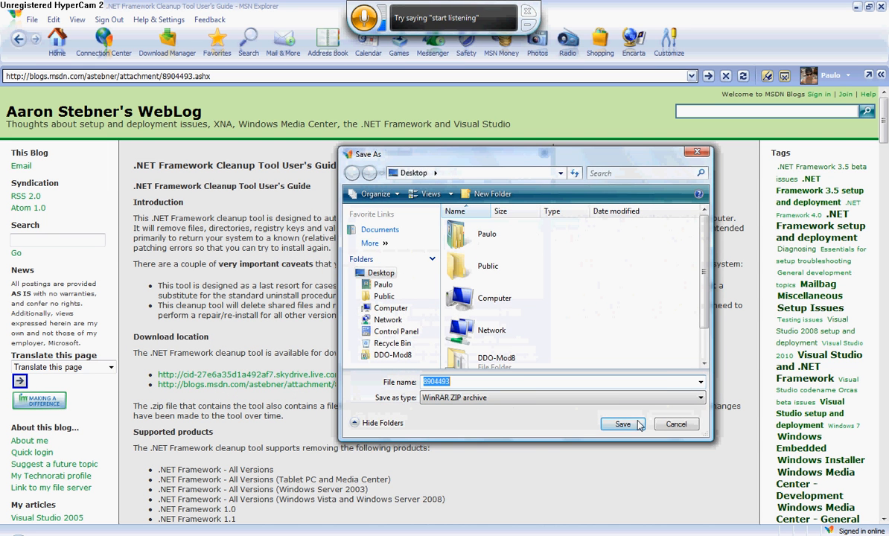
left_click(623, 422)
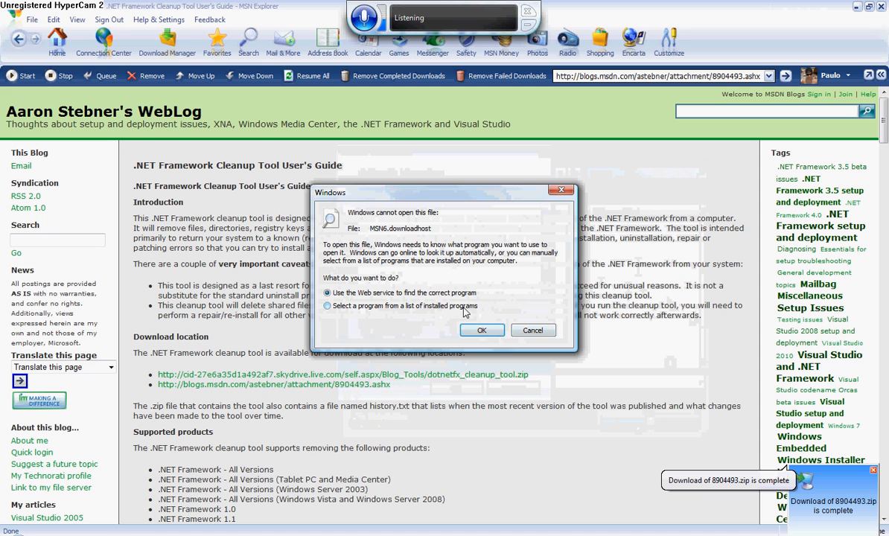
left_click(531, 330)
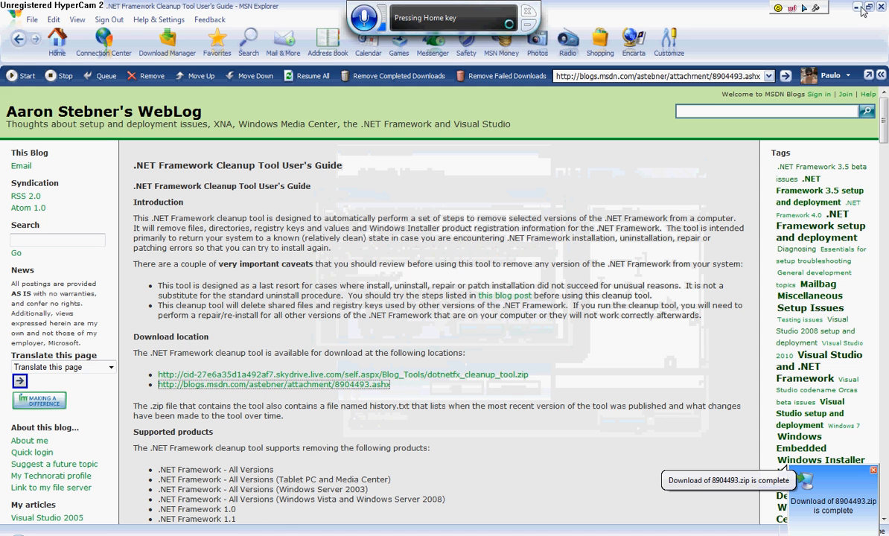
left_click(870, 6)
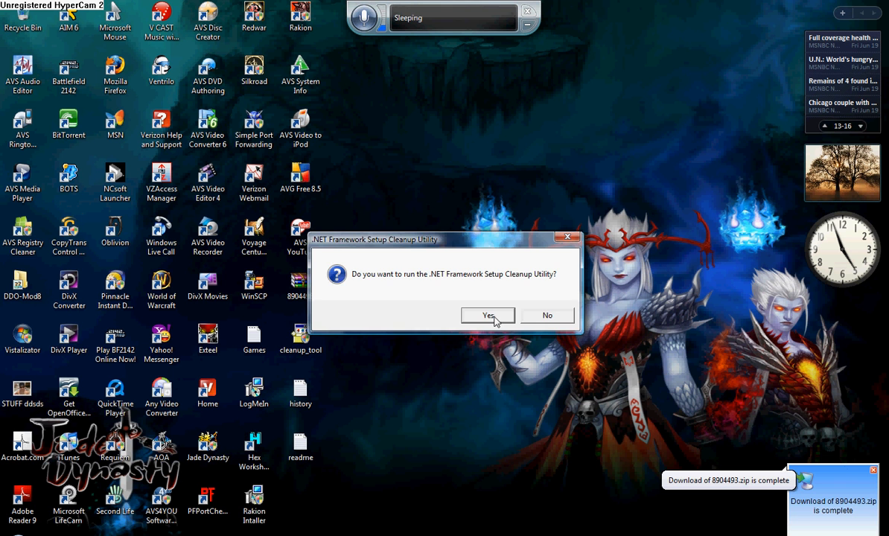
Step: Confirm the run prompt and launch cleanup_tool from the extracted desktop files
left_click(486, 316)
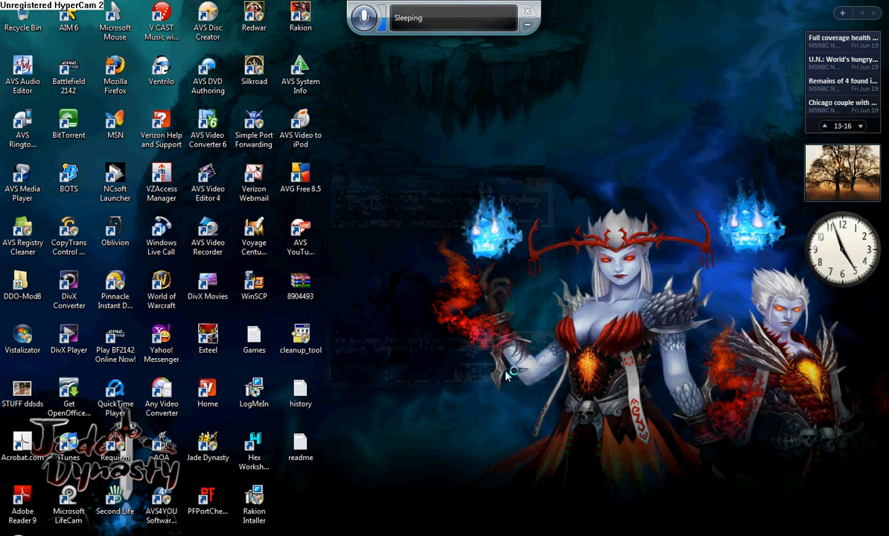
double_click(301, 335)
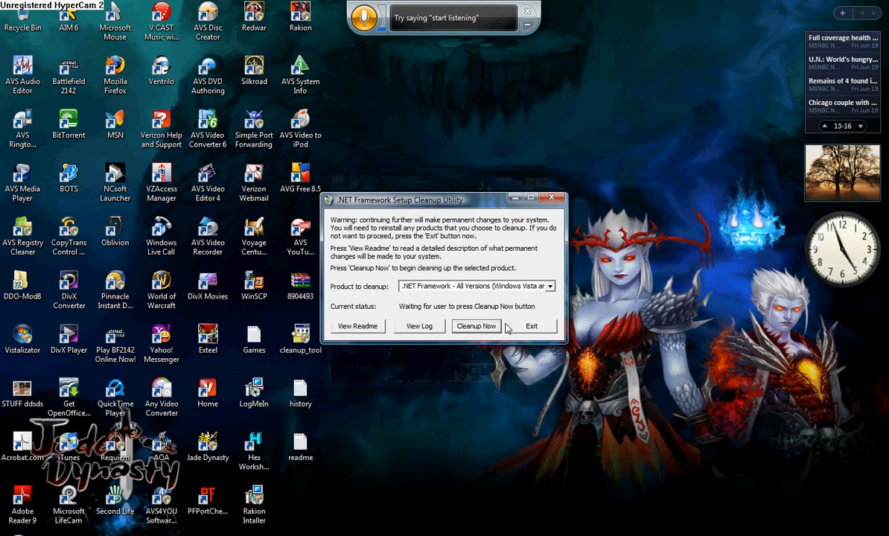
Step: Start Cleanup Now with '.NET Framework - All Versions' selected
left_click(476, 326)
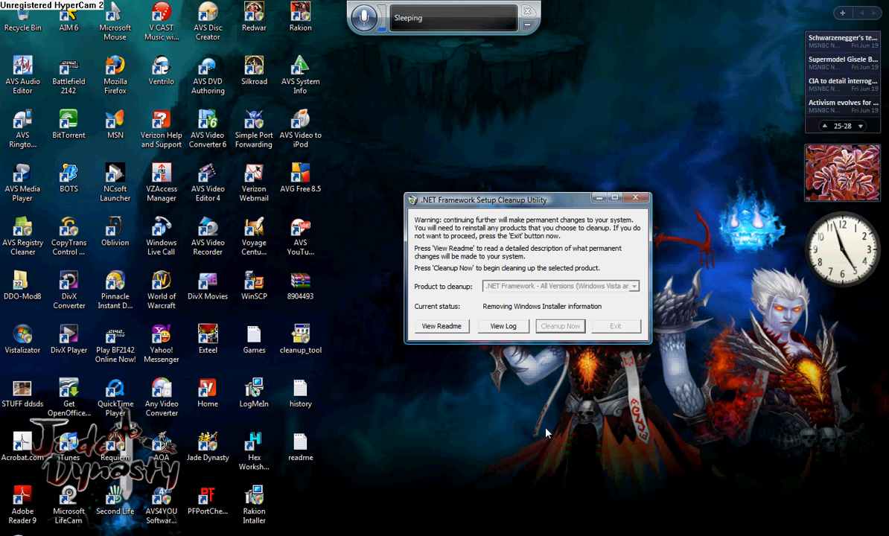
mouse_move(533, 441)
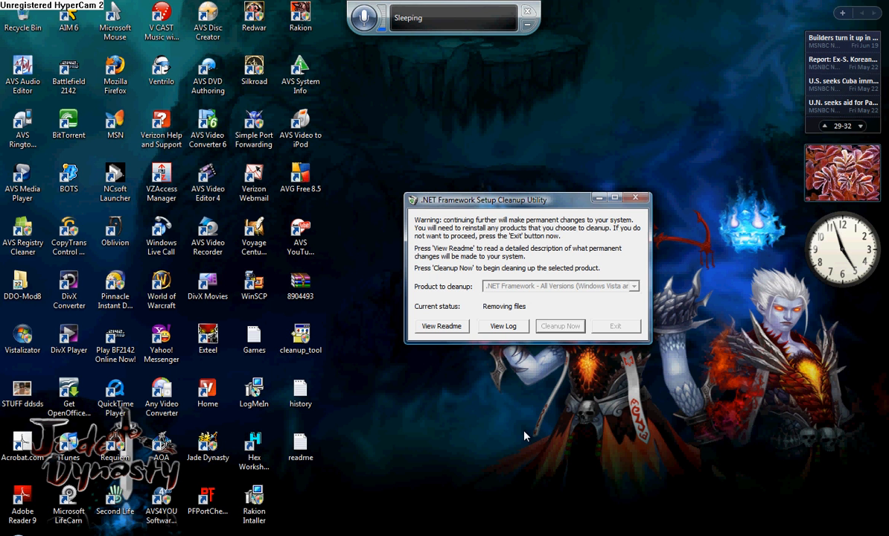
mouse_move(365, 502)
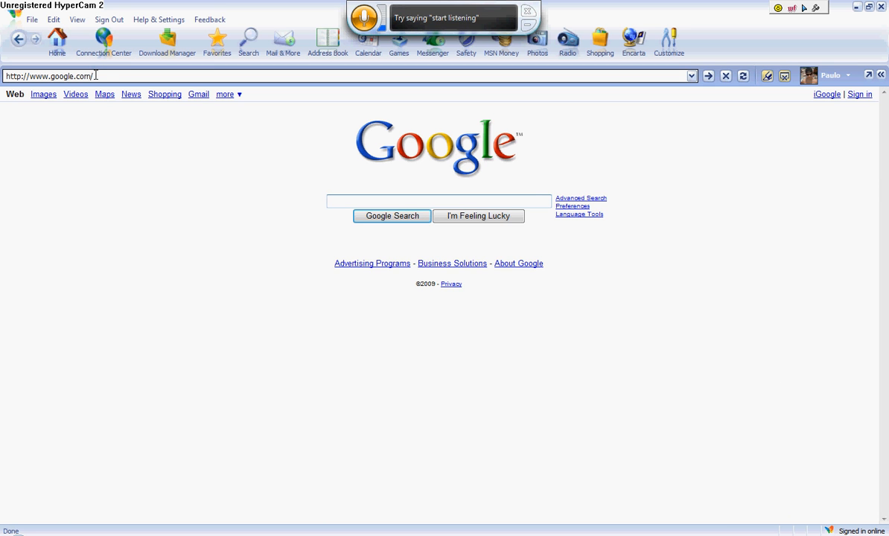
Step: Search Google for 'net framework 3.5' and open the Download details: .NET Framework 3.5 page
type("net frame")
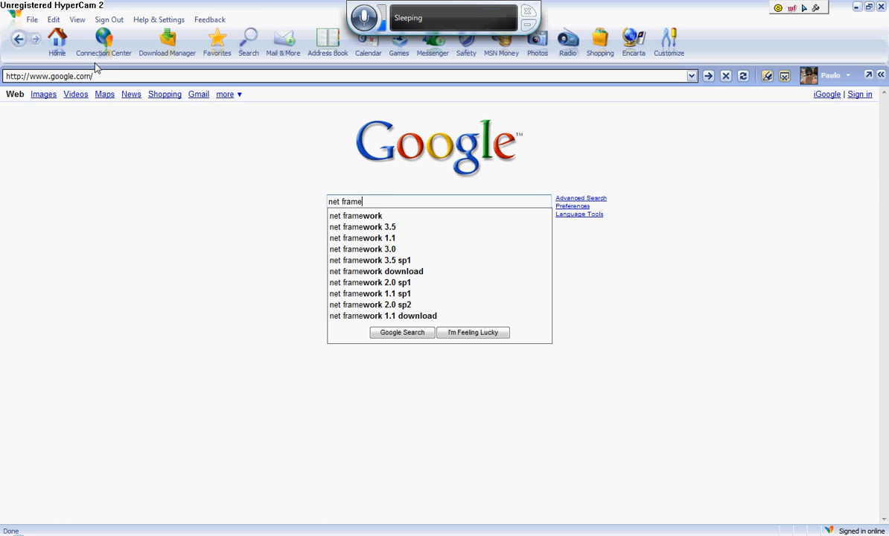
left_click(363, 226)
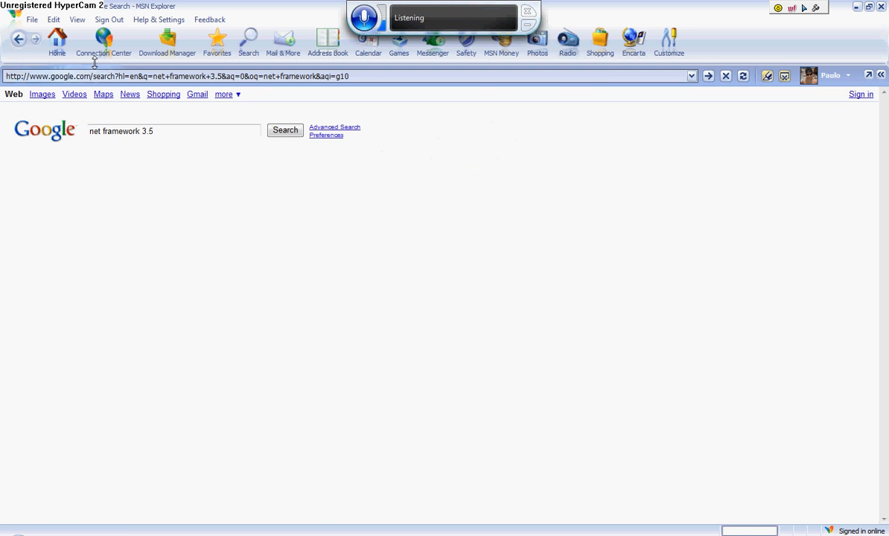
left_click(101, 191)
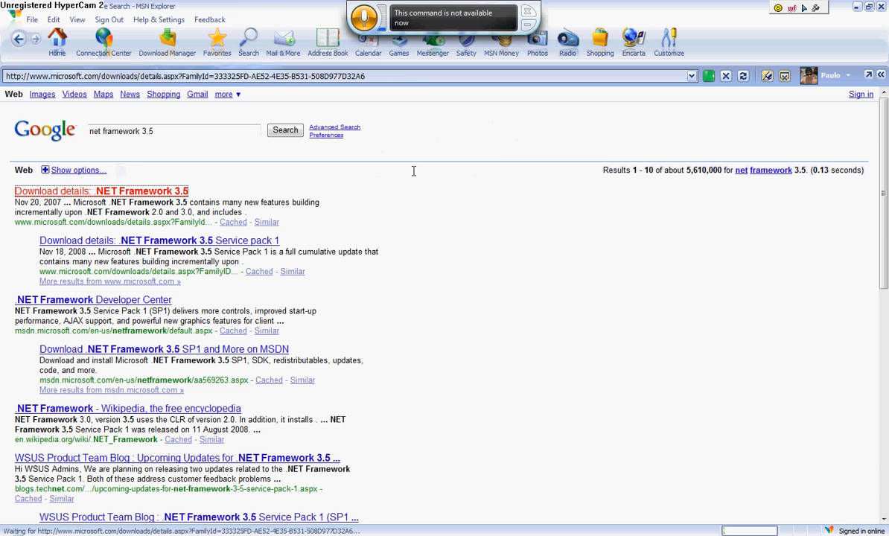
left_click(101, 191)
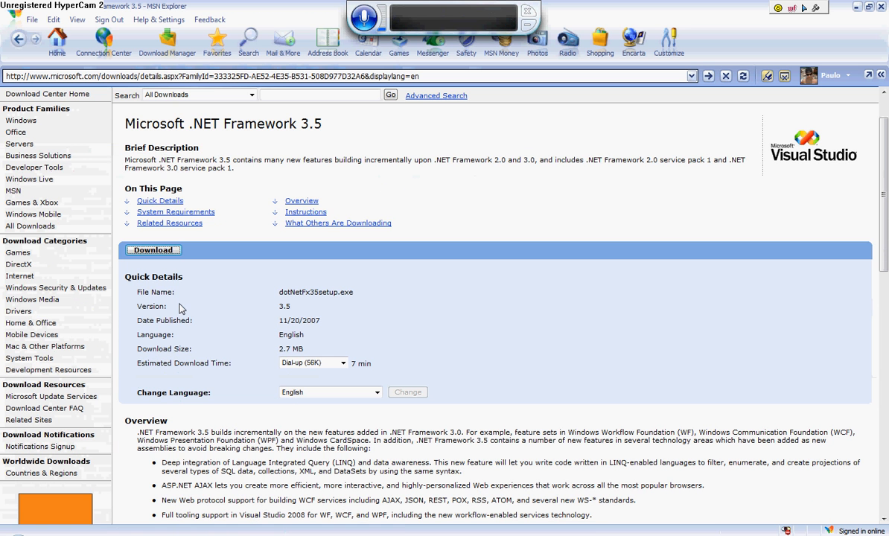
Step: Download dotNetFx35setup.exe and save it to the desktop
left_click(154, 251)
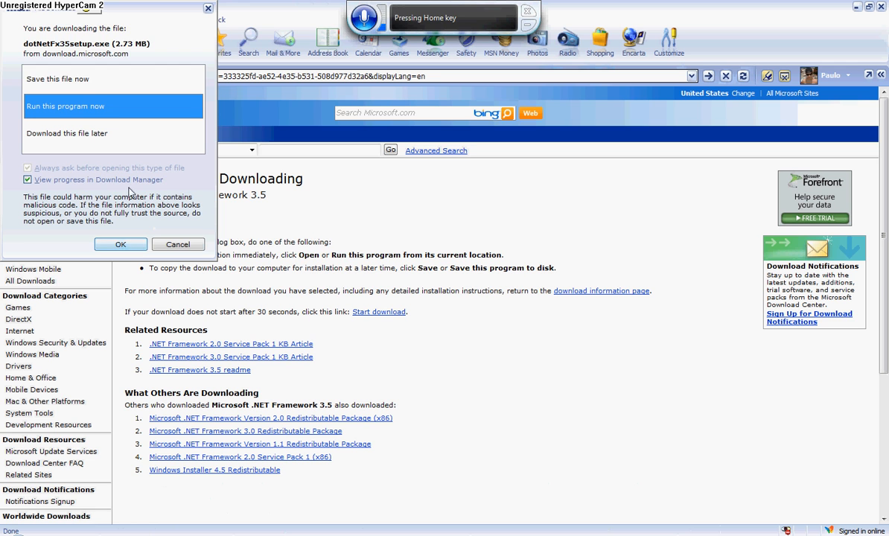
left_click(57, 79)
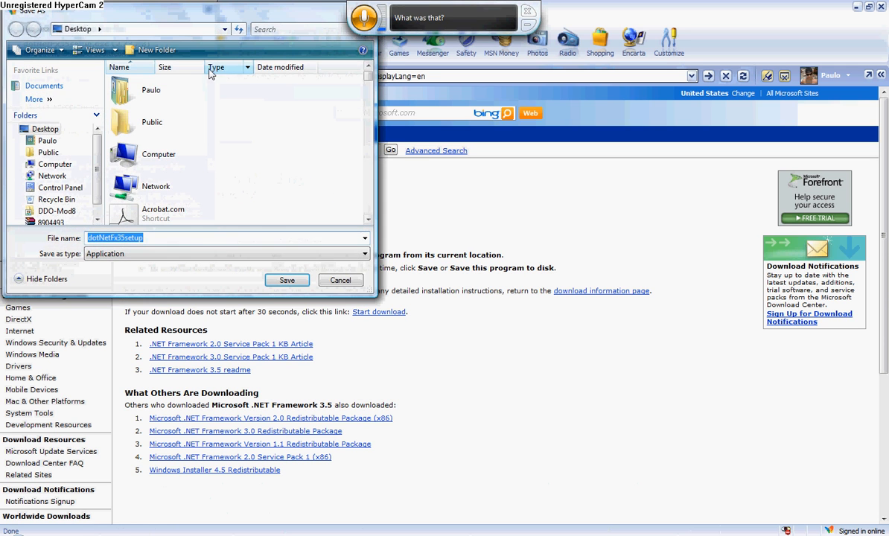
left_click(287, 280)
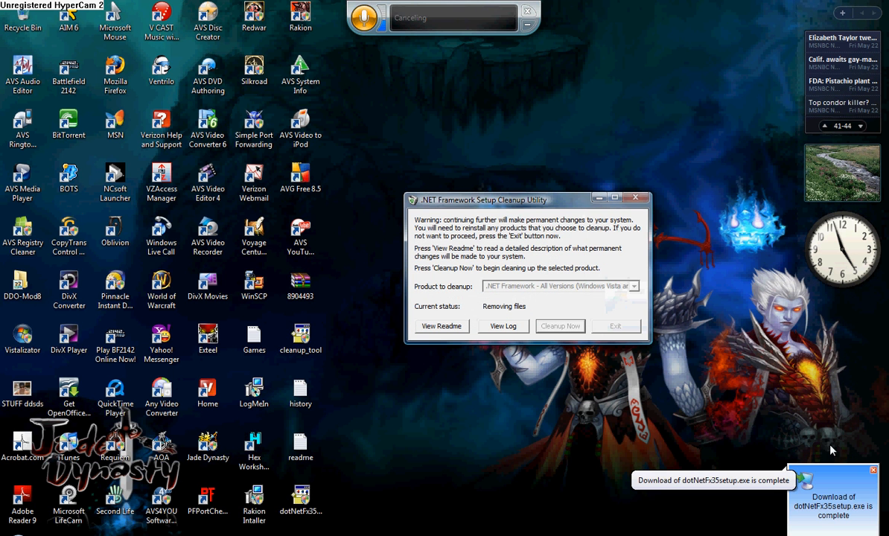
Step: Exit the cleanup utility after 'Product cleanup succeeded!' and start the .NET 3.5 setup
key("home")
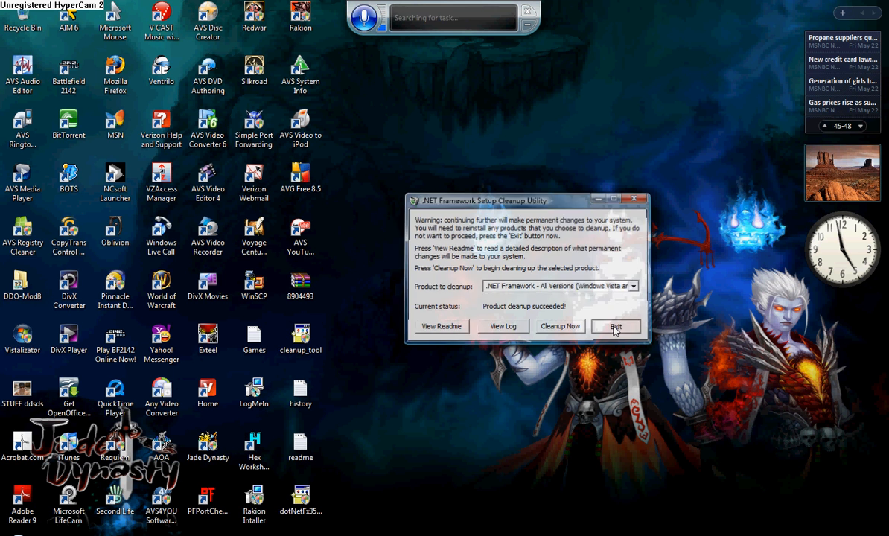
left_click(615, 326)
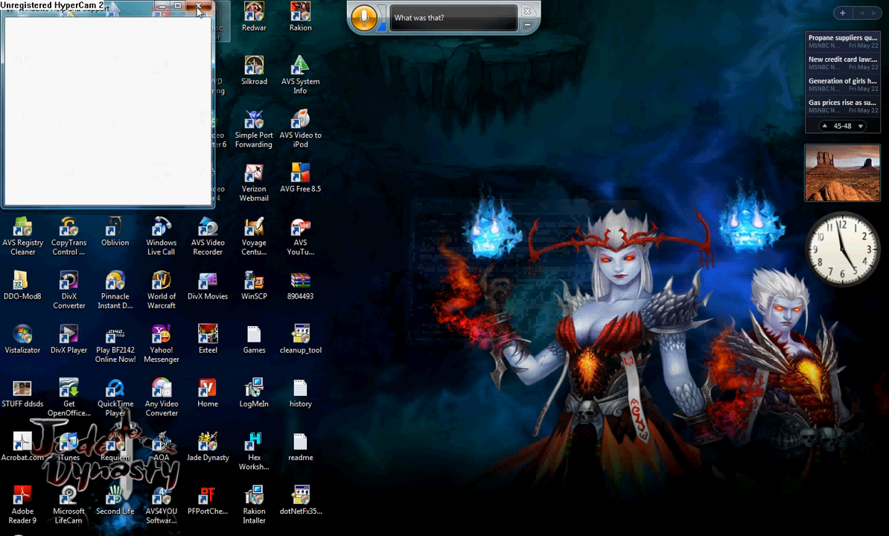
left_click(208, 6)
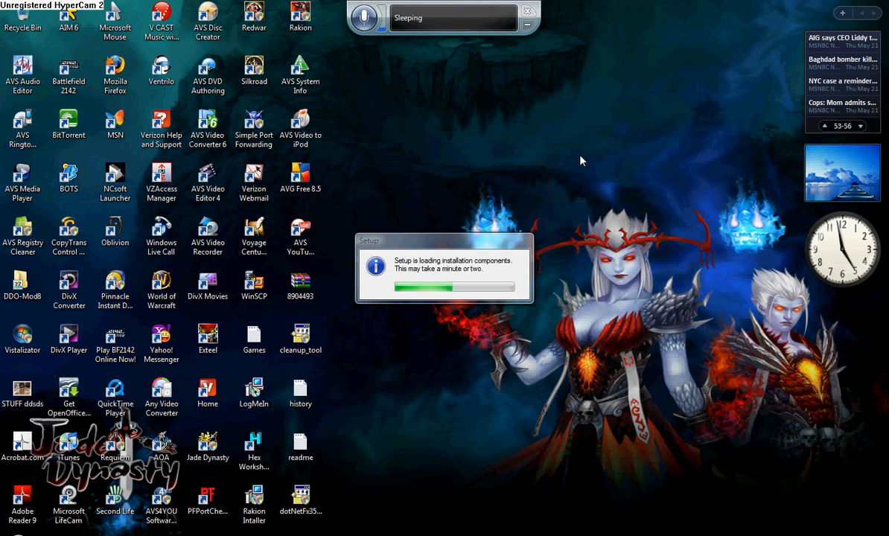
mouse_move(527, 209)
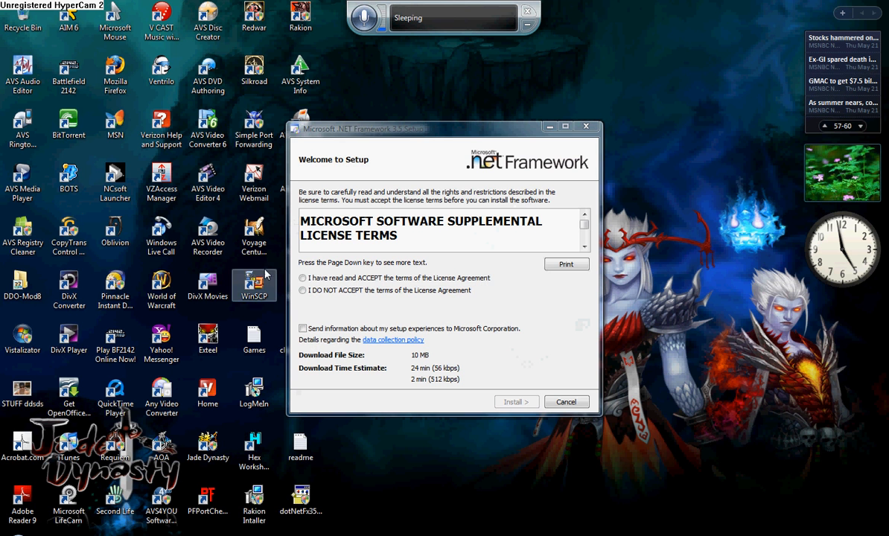
Step: Accept the License Agreement terms and begin installing .NET Framework 3.5
left_click(302, 278)
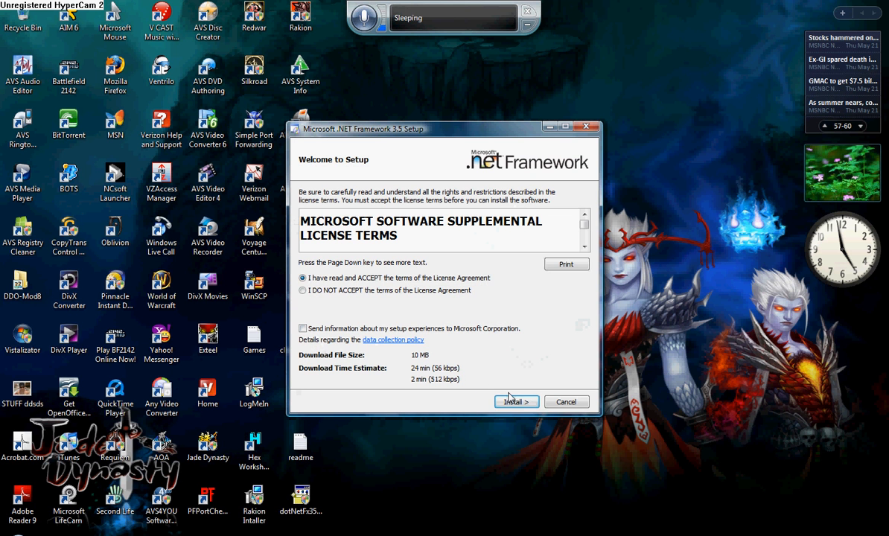
left_click(516, 402)
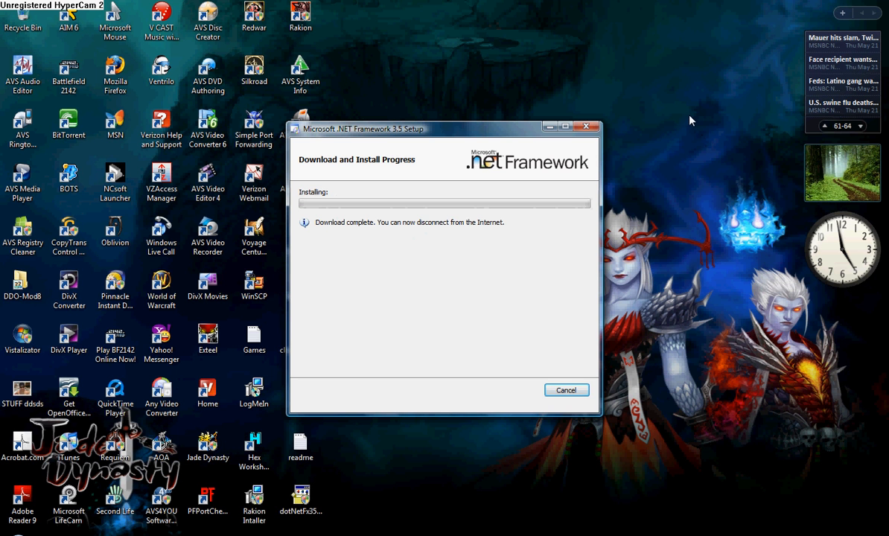
mouse_move(670, 127)
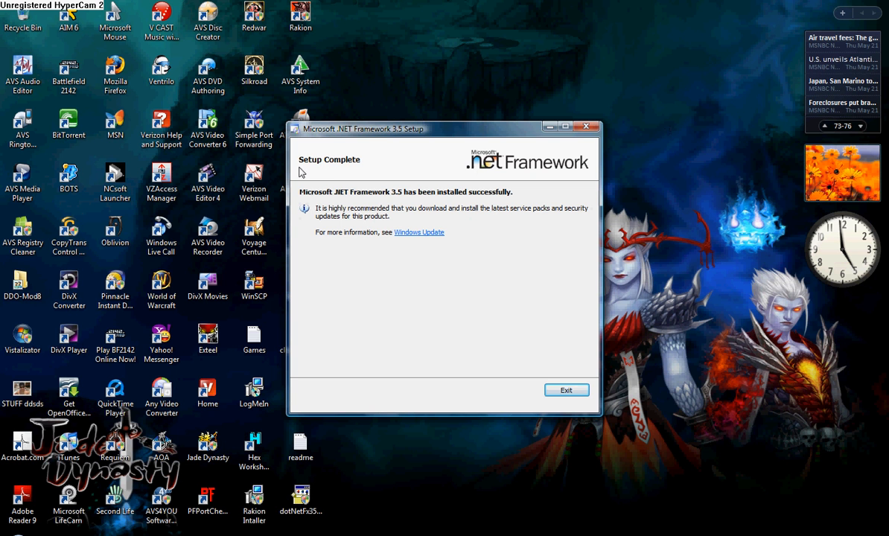
mouse_move(608, 203)
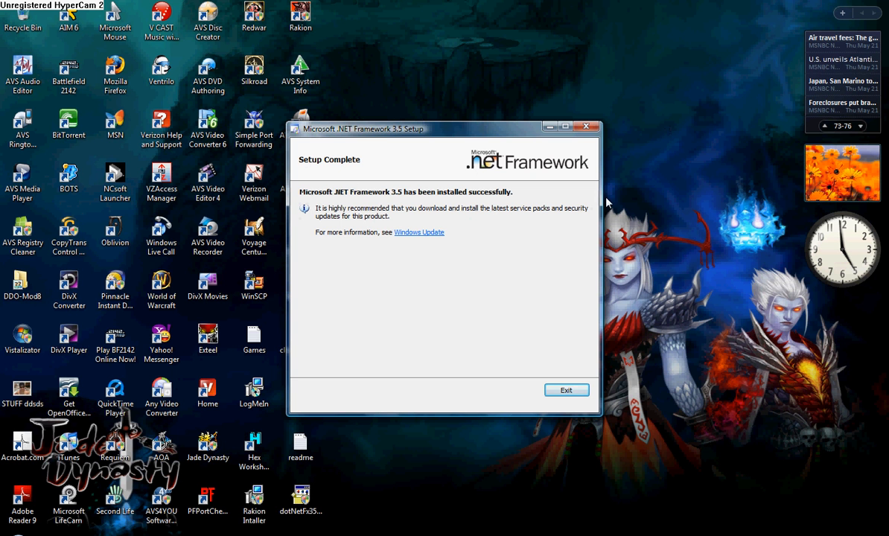